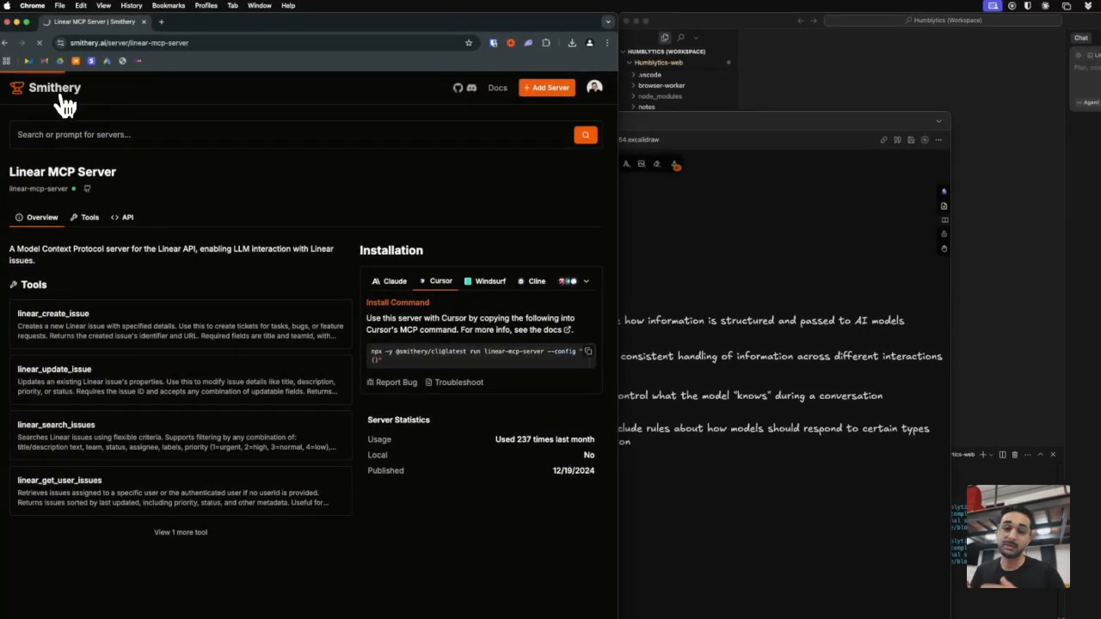
# Return to the Smithery home page and browse the featured MCP server listings.
pyautogui.click(45, 86)
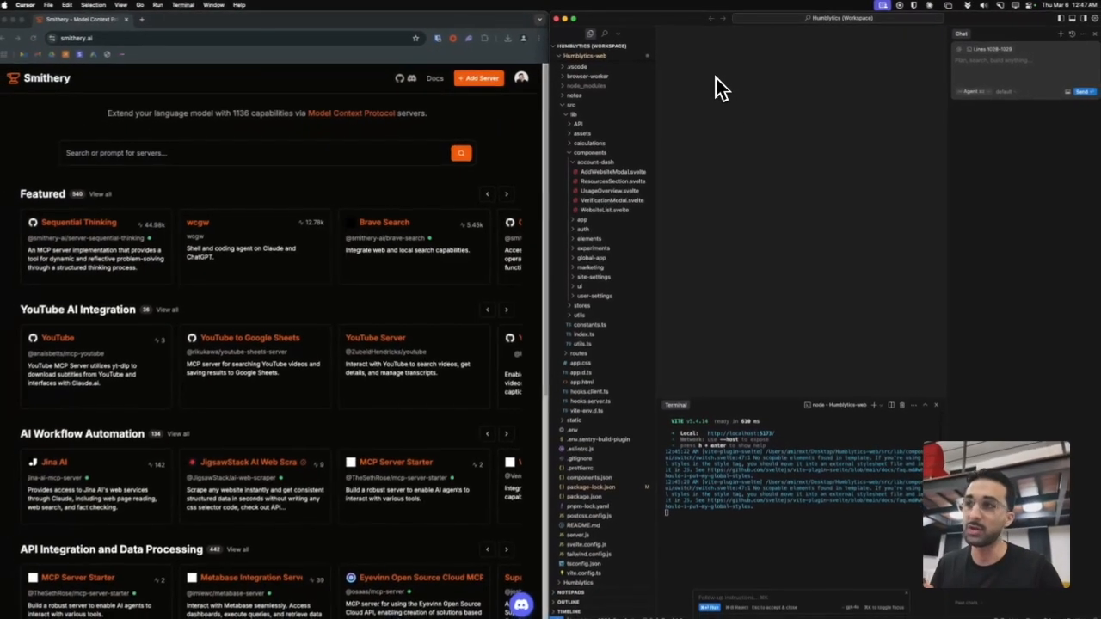
pyautogui.scroll(-3)
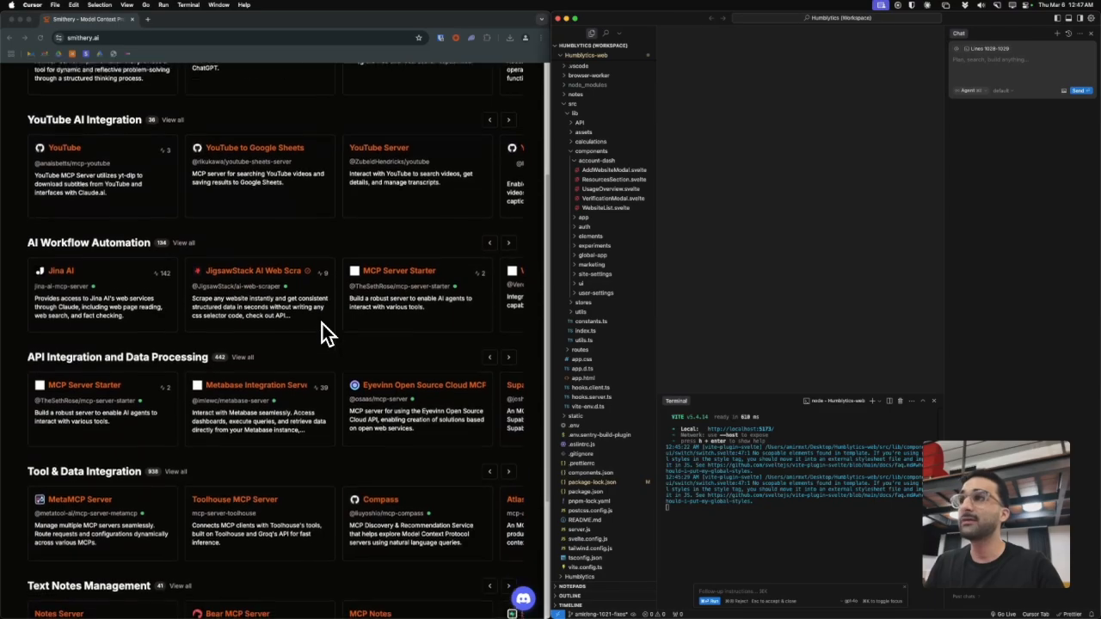
pyautogui.scroll(-3)
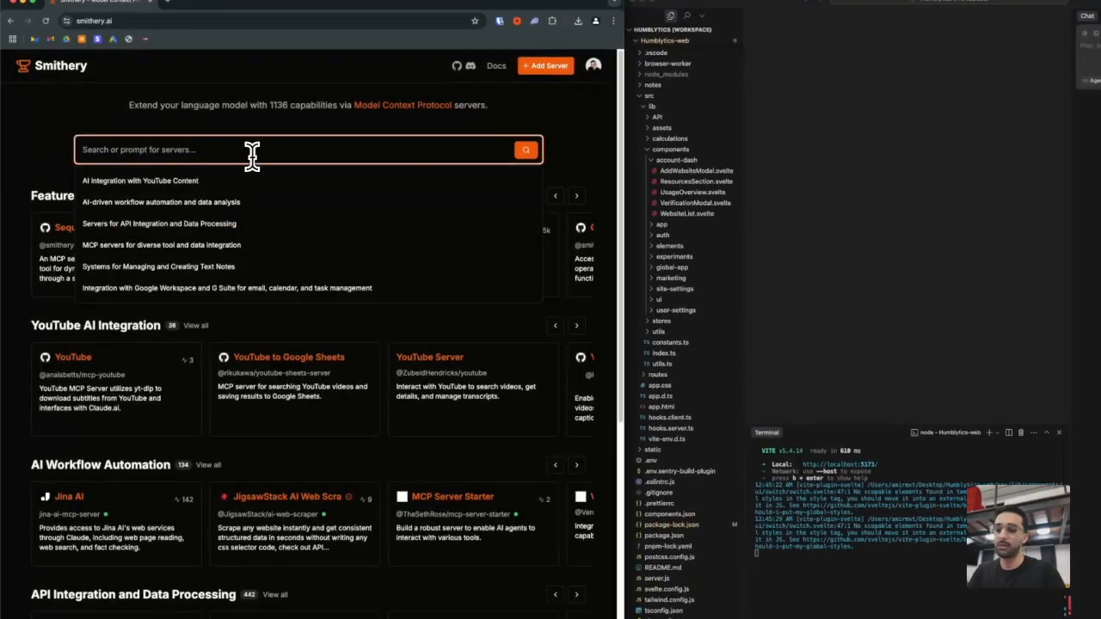
# Search 'linear', open the Linear MCP Server and show its Cursor installation setup.
pyautogui.write('linear')
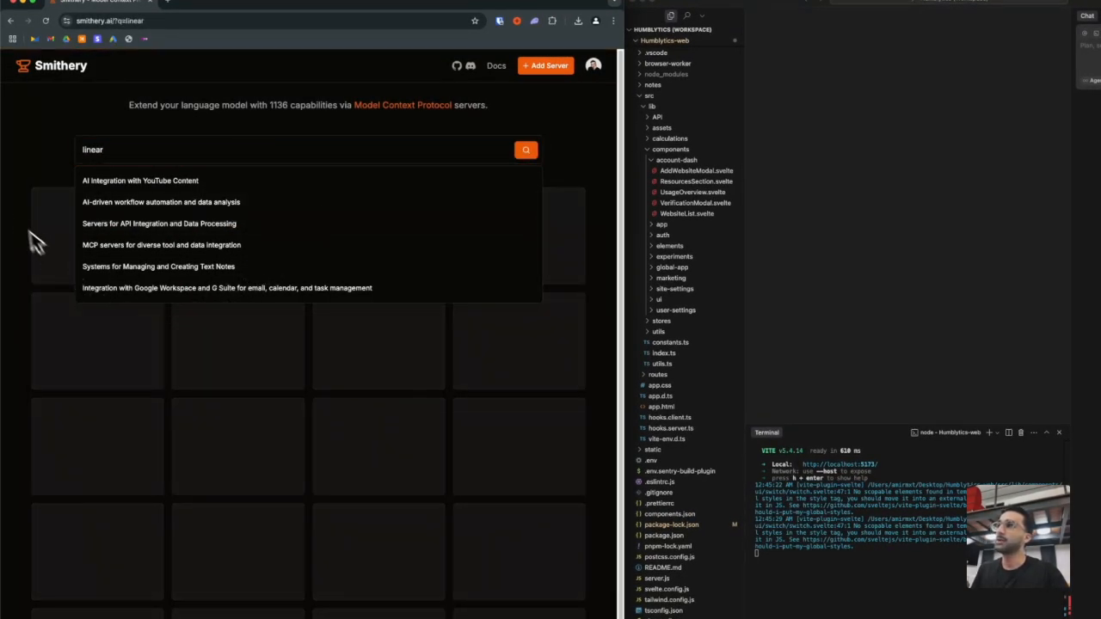
pyautogui.click(527, 149)
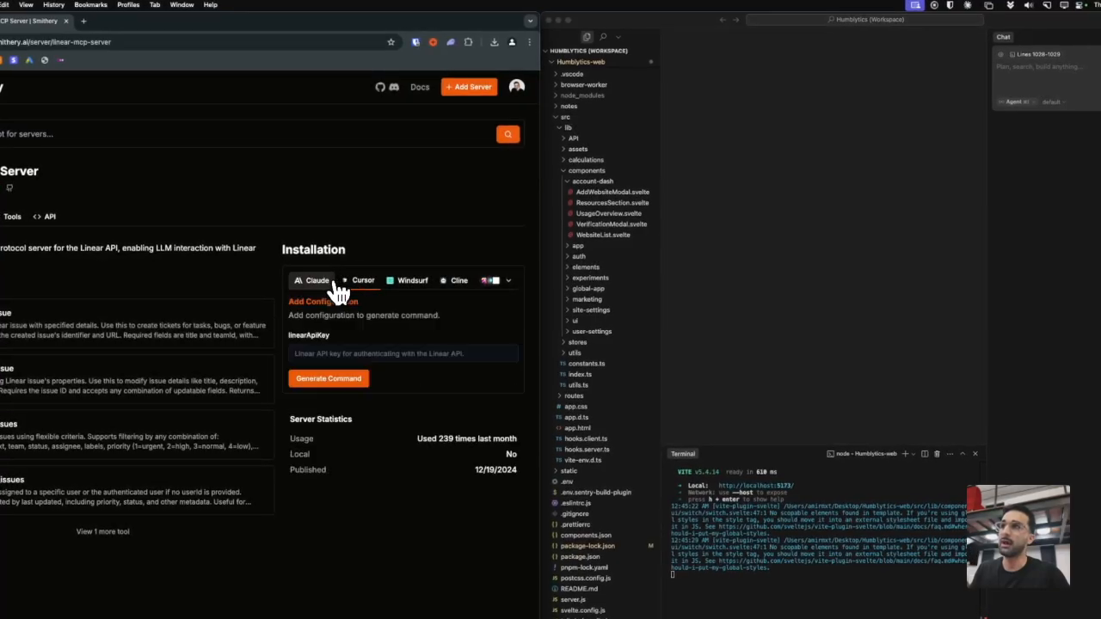
pyautogui.click(363, 279)
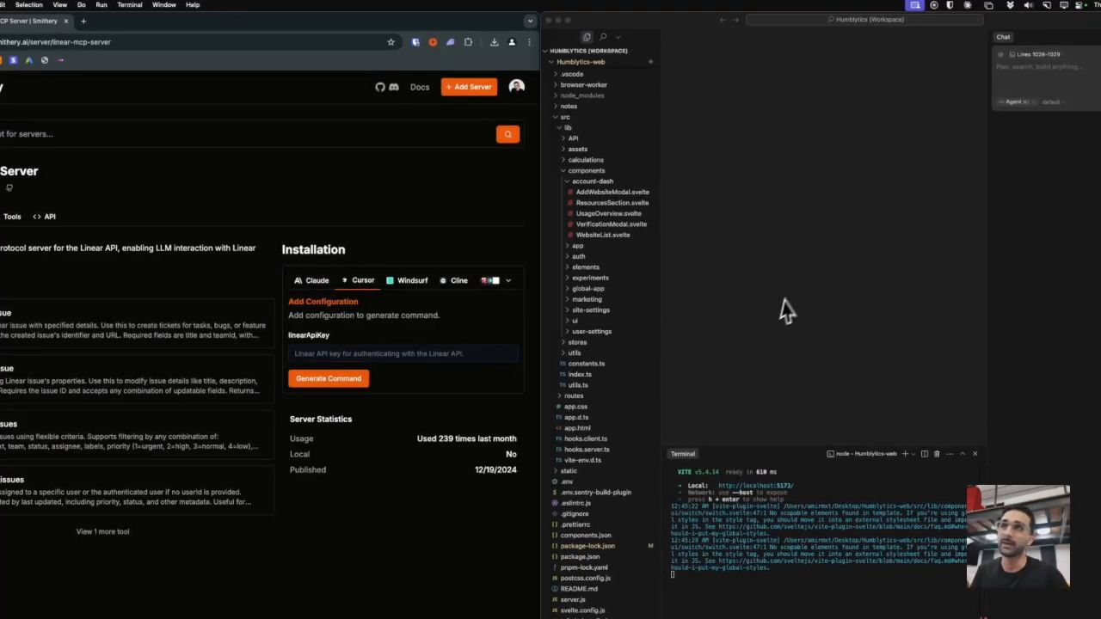
# In Cursor Settings > MCP, add the Linear MCP server with the pasted command.
pyautogui.click(36, 5)
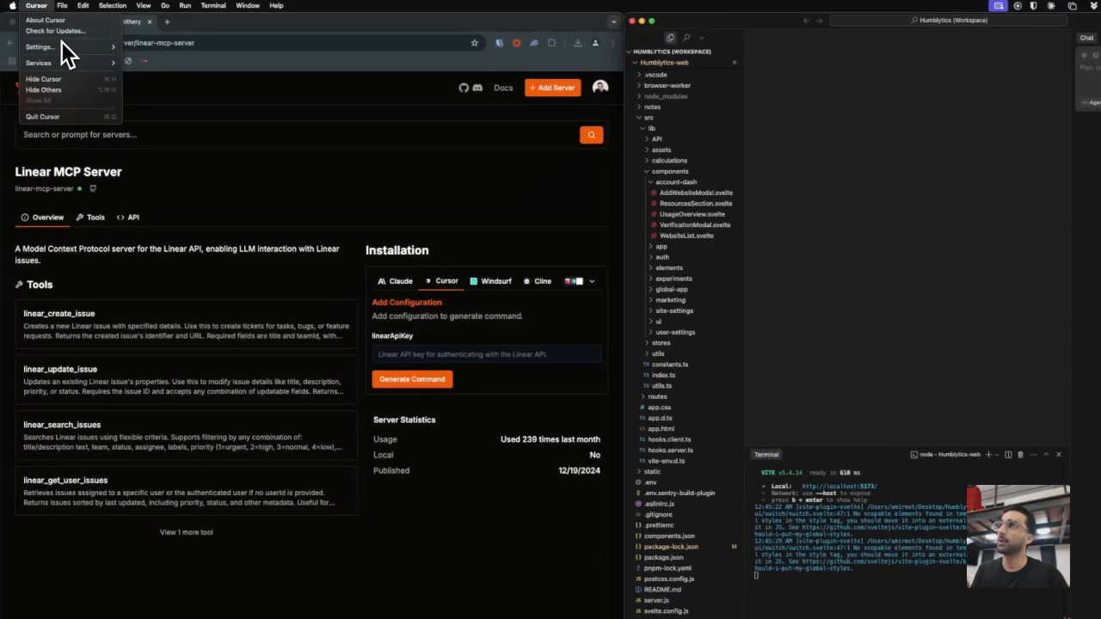
pyautogui.click(39, 46)
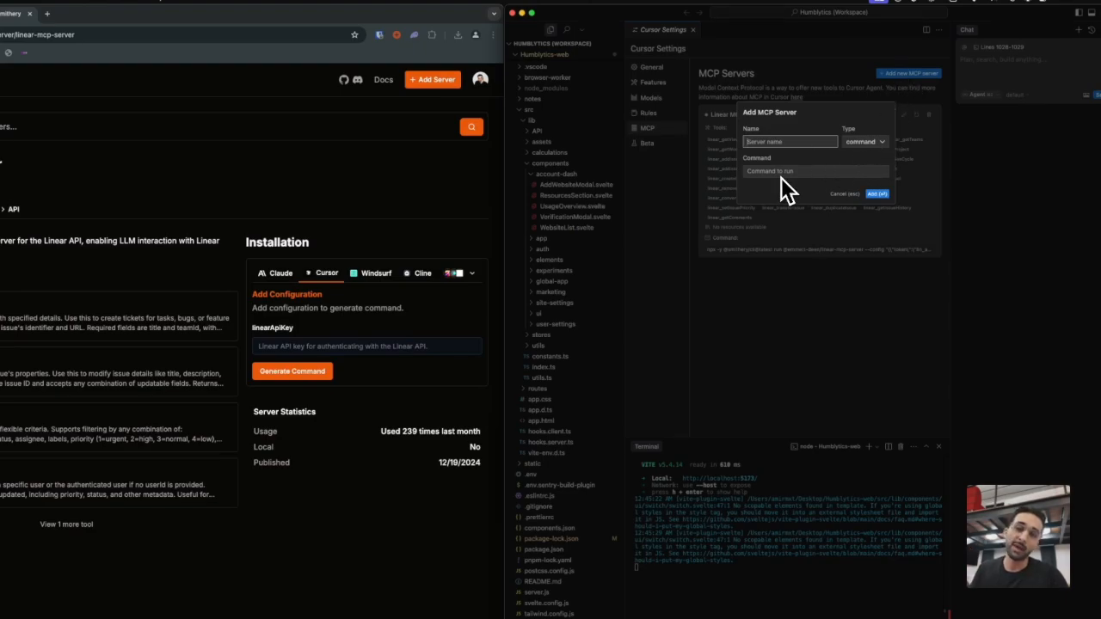
pyautogui.click(876, 192)
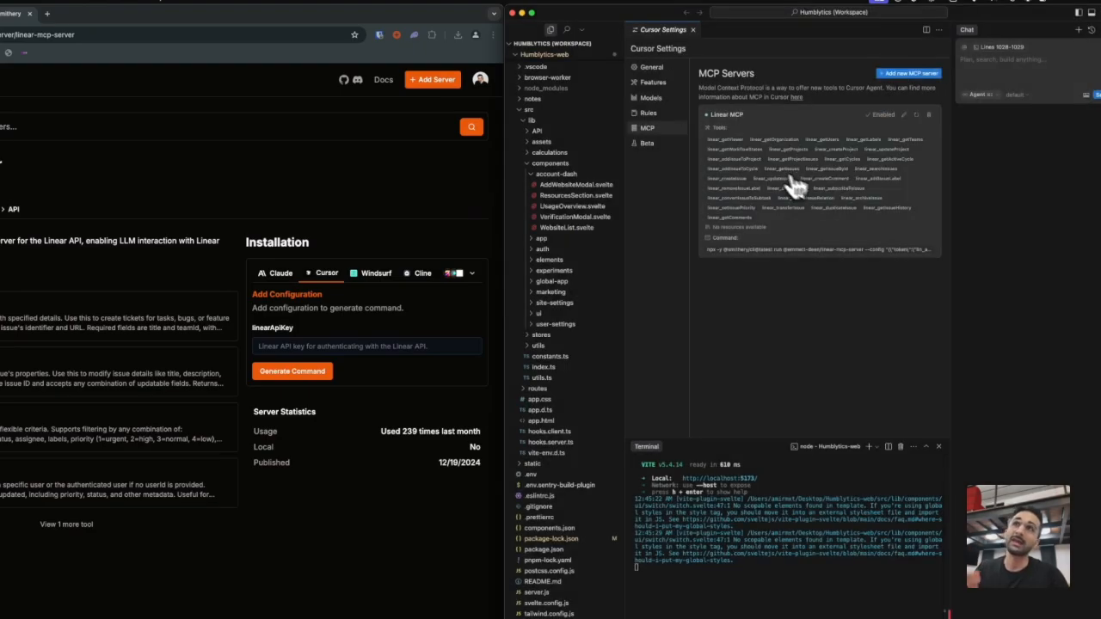
pyautogui.moveTo(766, 327)
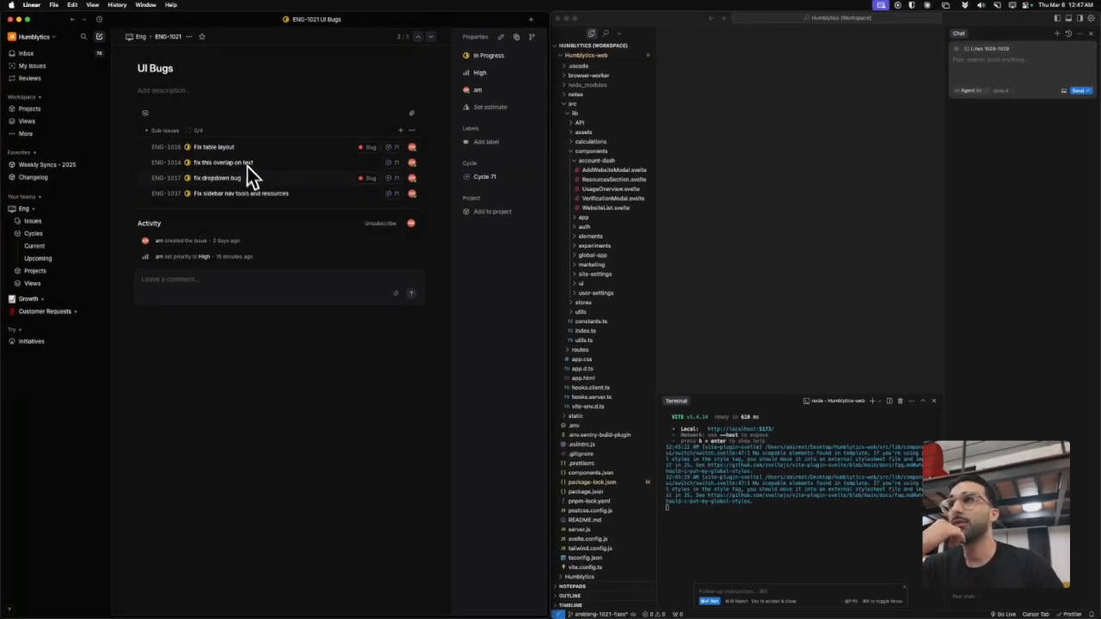
# From the UI Bugs issue, open the 'Fix this overlap on text' sub-issue.
pyautogui.click(213, 146)
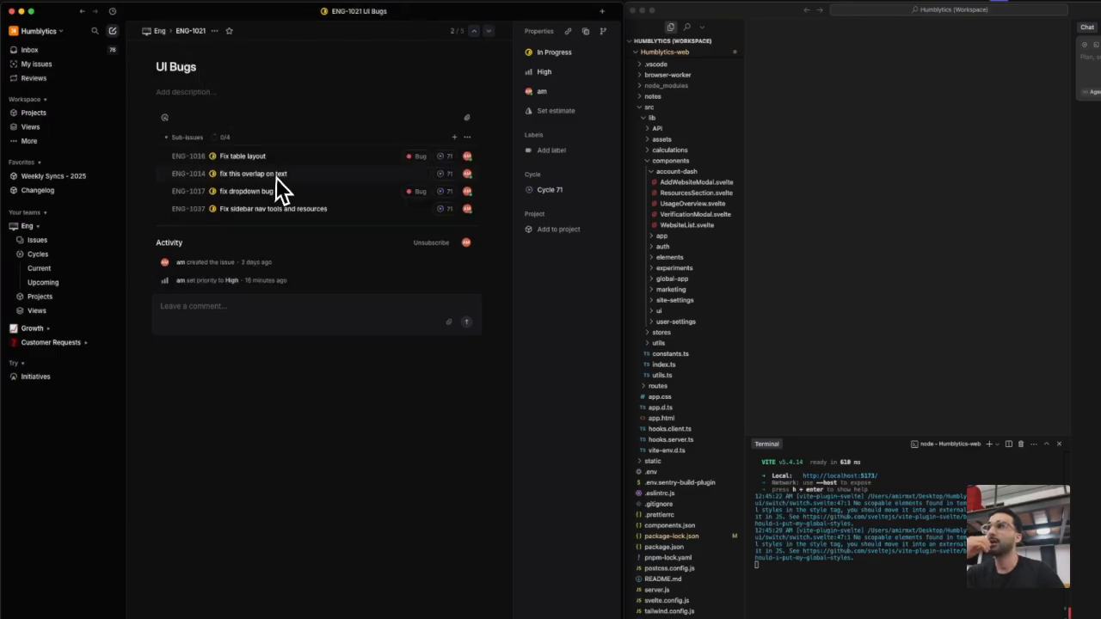
pyautogui.click(254, 172)
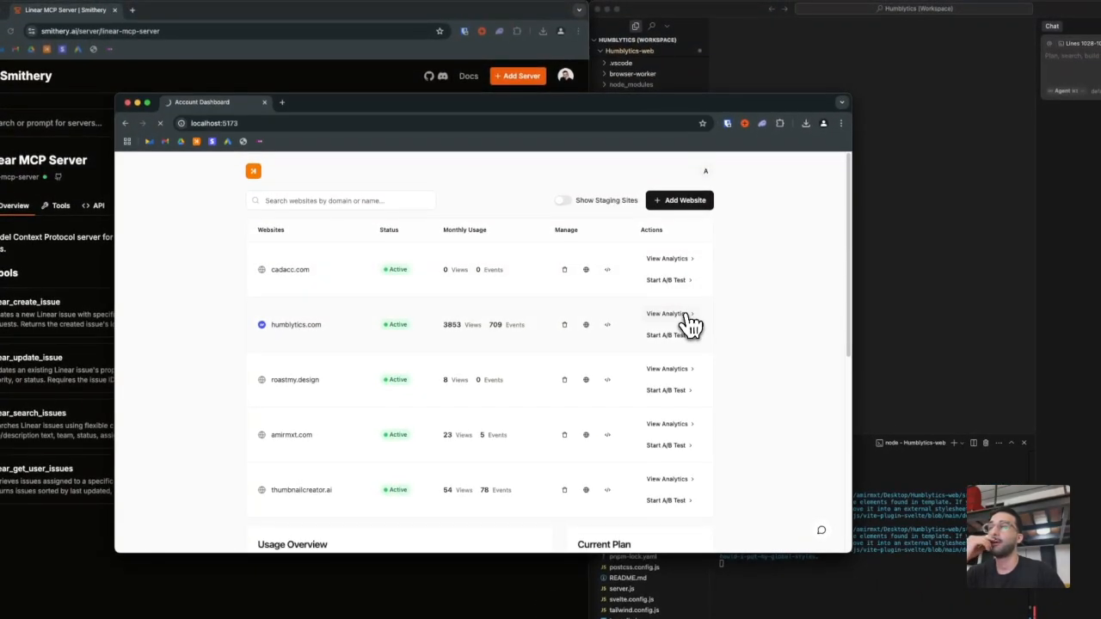
# View analytics for humblytics.com and go to its Split Testing section.
pyautogui.click(667, 313)
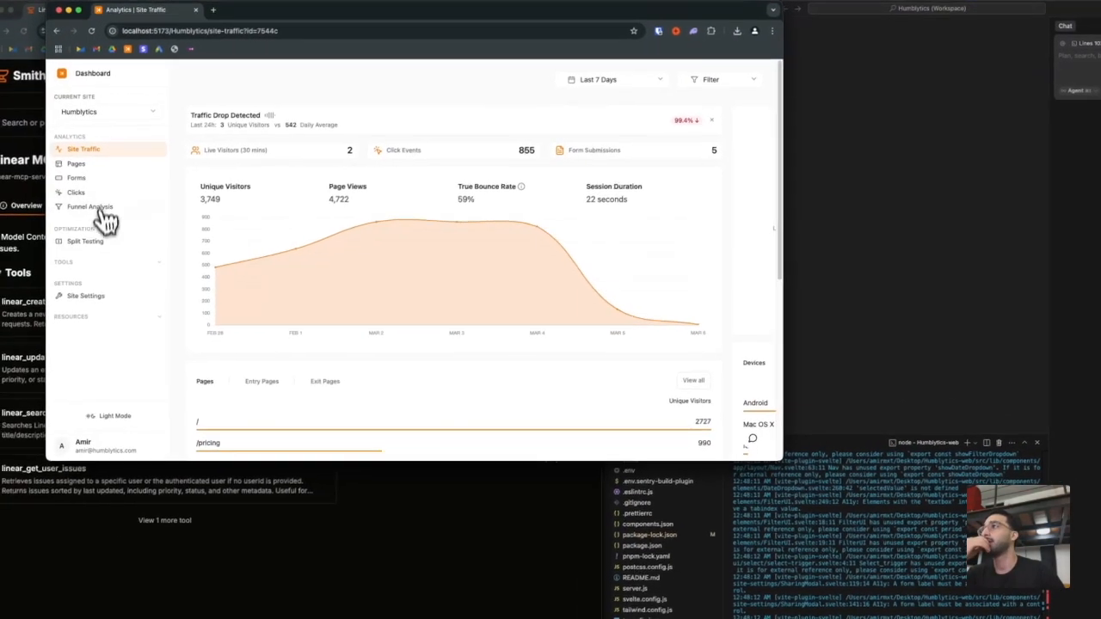
pyautogui.click(86, 240)
pyautogui.write('please review my existing linear tickets, so')
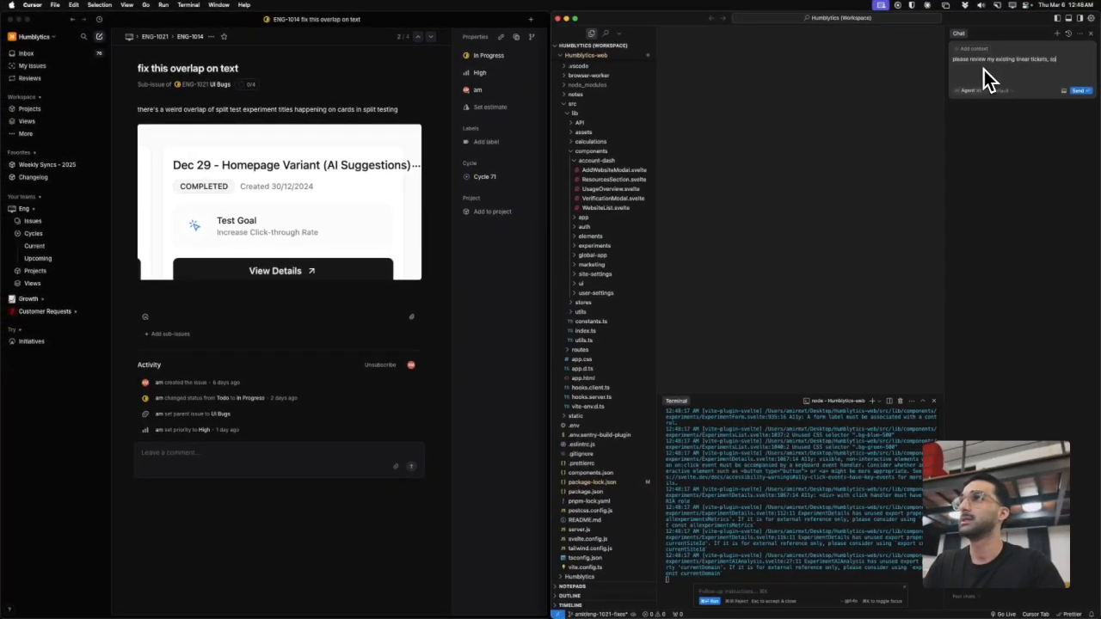
# Draft a numbered prompt asking the agent to review the sub-issue, update the ticket, propose and implement a solution.
pyautogui.write('specifically look')
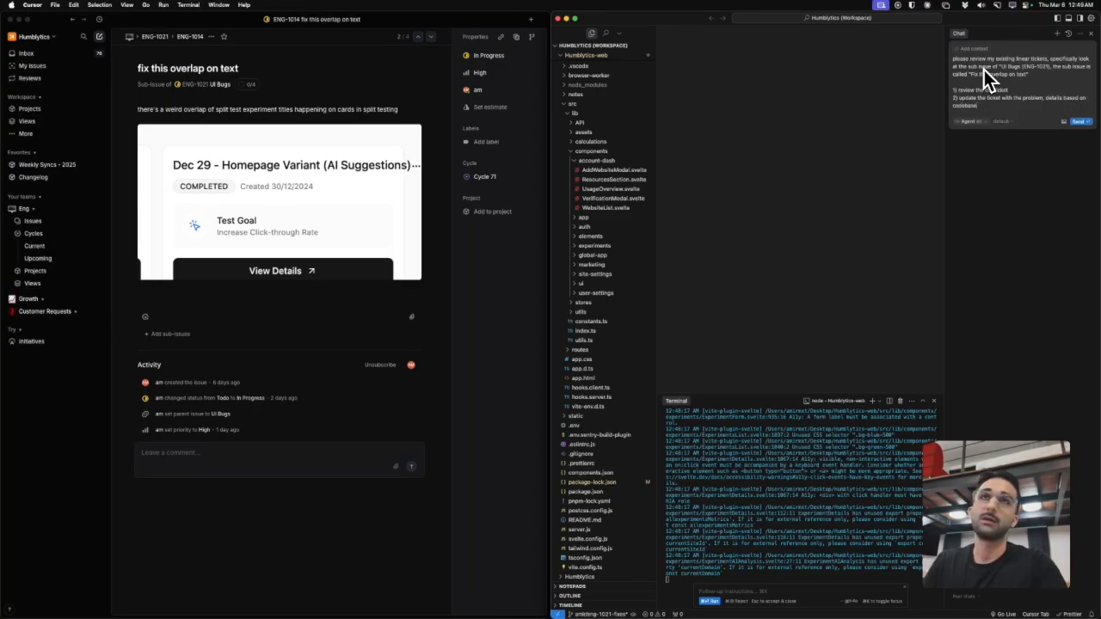
pyautogui.write('3) propose a solution in the ticket, comment if necessary')
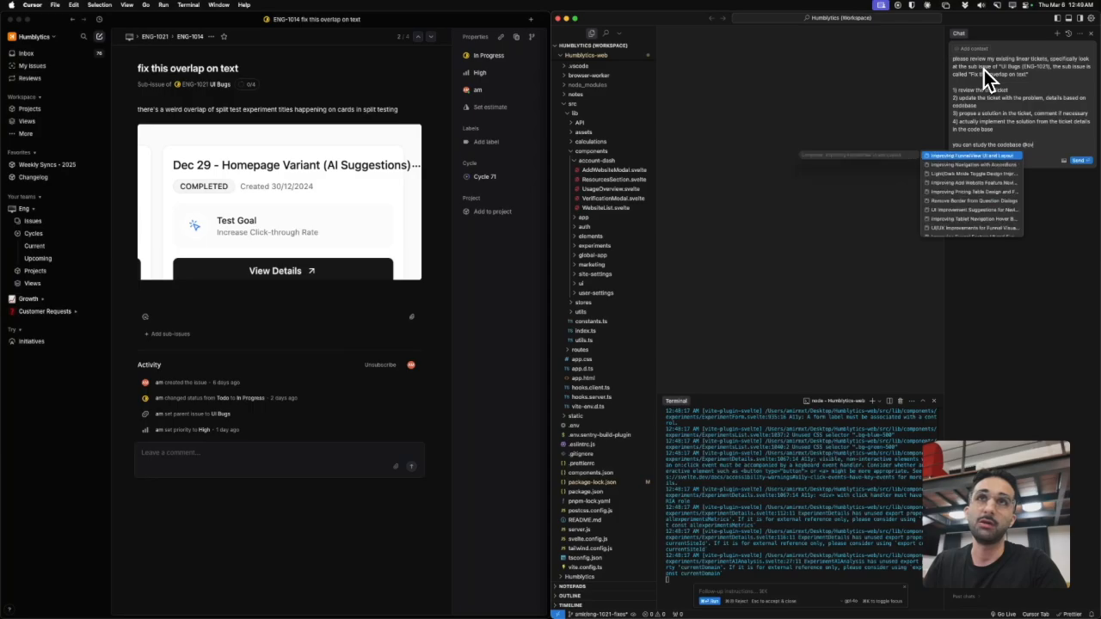
pyautogui.click(973, 155)
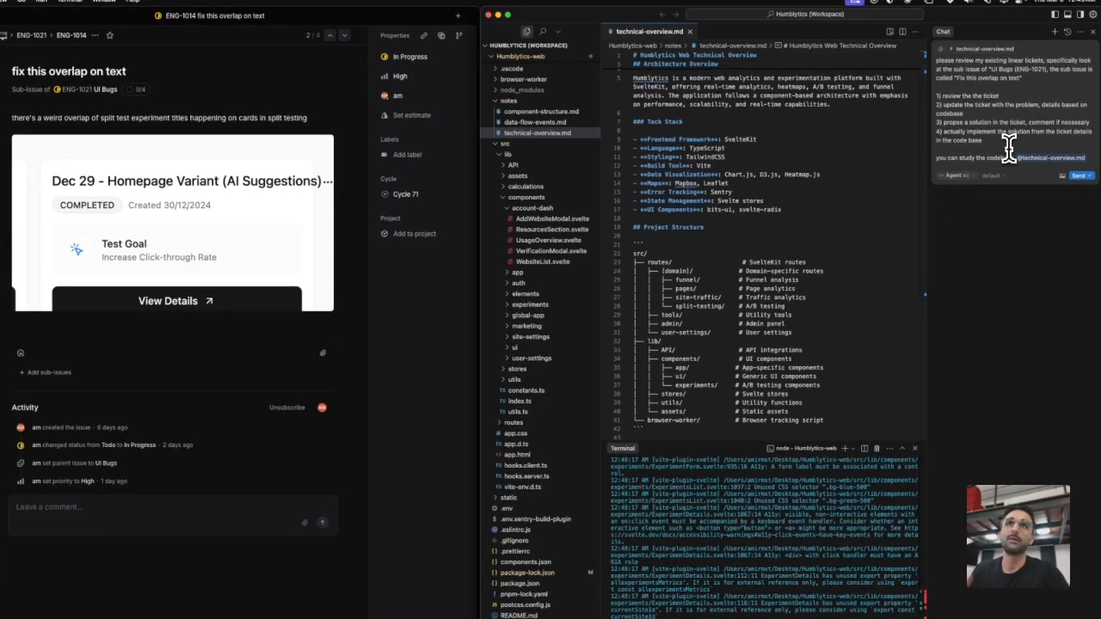
# Send the ticket-fix request so the agent queries Linear via MCP tools.
pyautogui.click(1080, 175)
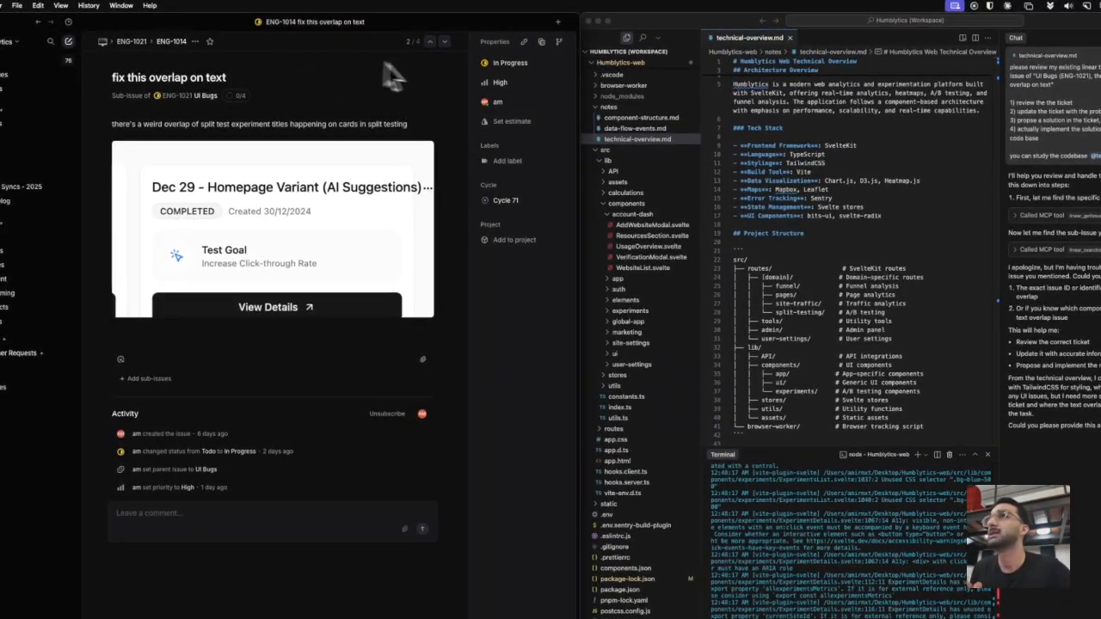
pyautogui.moveTo(530, 55)
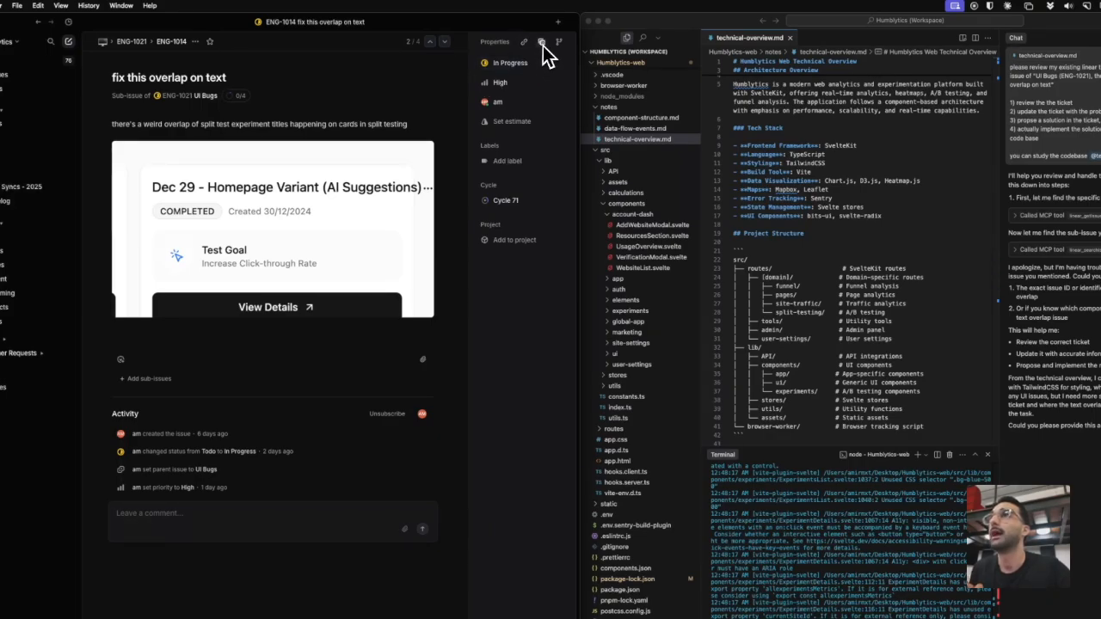
# Copy the issue identifier and reply that it's ENG-1014 under UI Bugs.
pyautogui.click(542, 41)
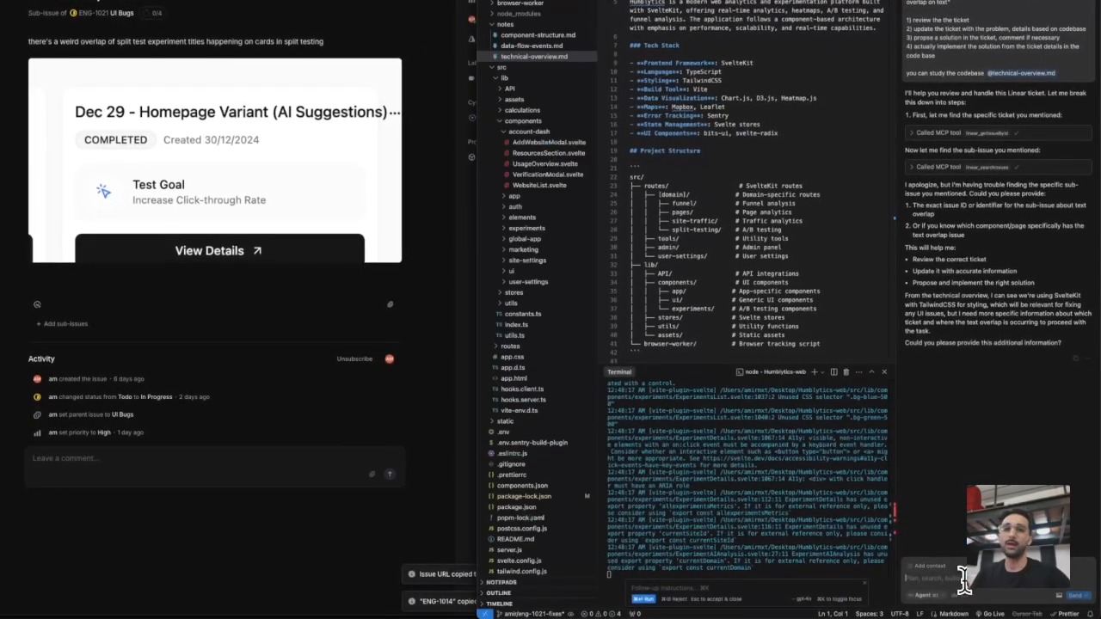
pyautogui.write('its called eng-1014, is a subissue of "UI Bugs')
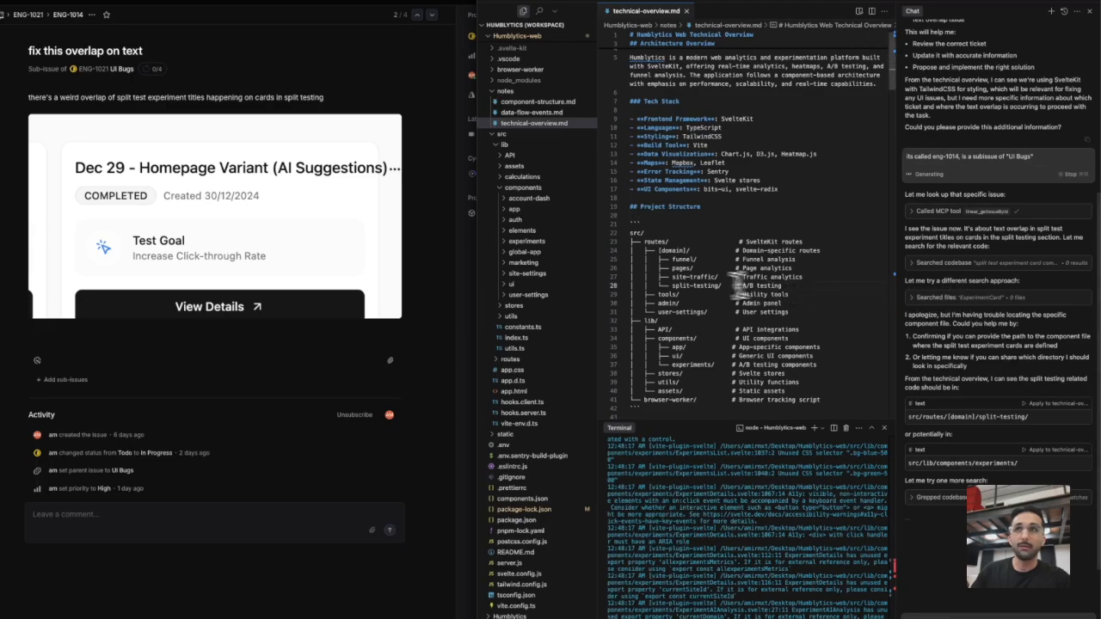
# Check workspace search, then return to Explorer to open ExperimentsList.svelte.
pyautogui.click(471, 38)
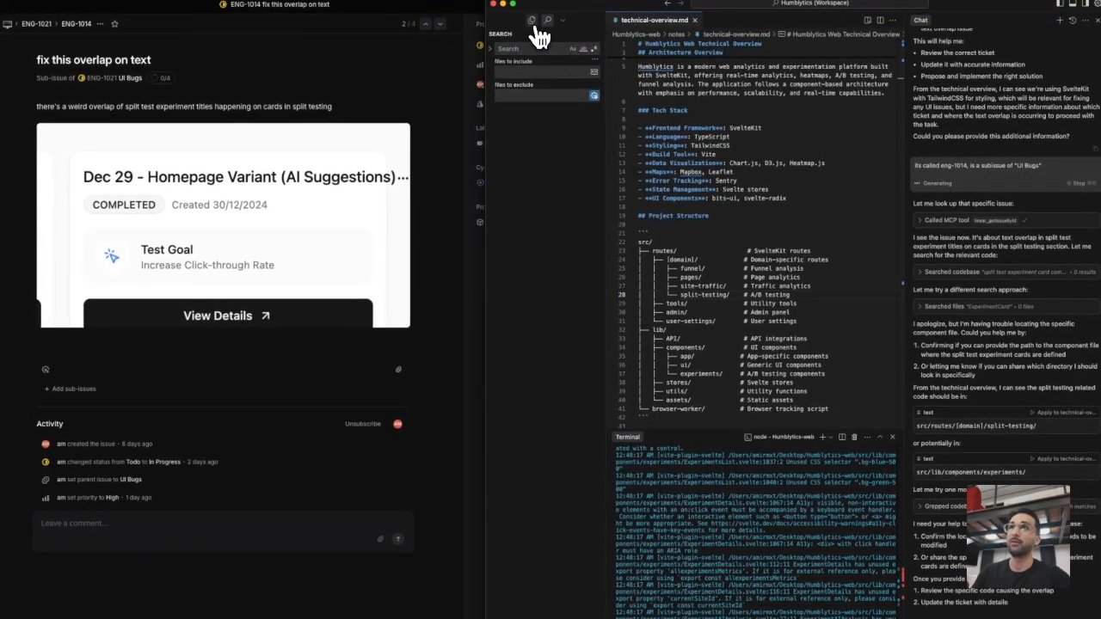
pyautogui.click(532, 21)
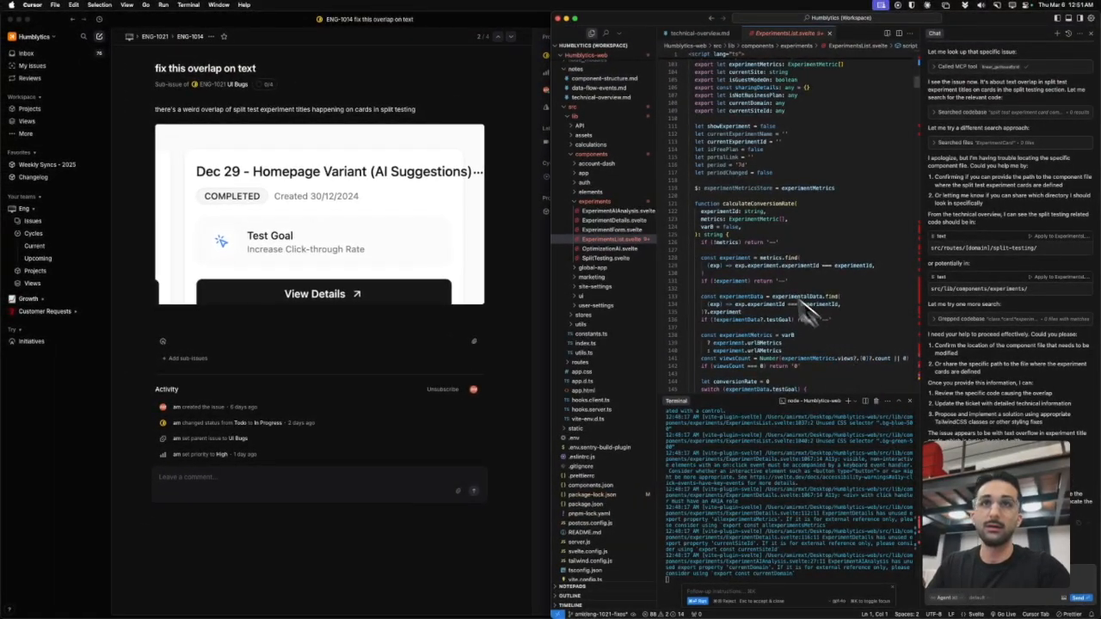
pyautogui.moveTo(1029, 375)
pyautogui.write('I think its in here @experiments @ExperimentsList.svelte')
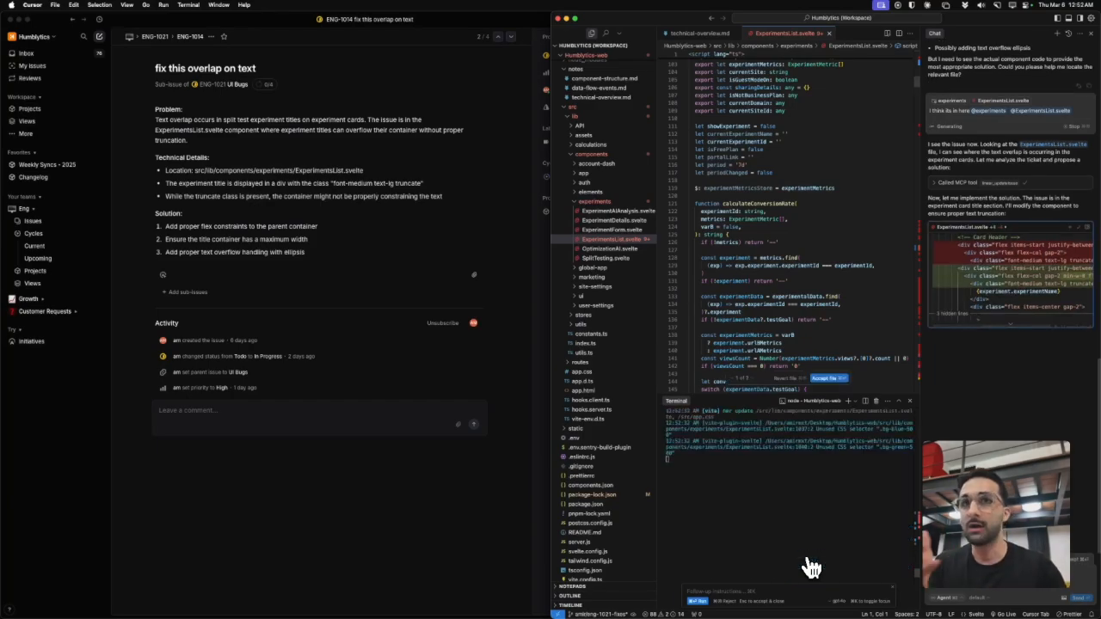
pyautogui.moveTo(714, 492)
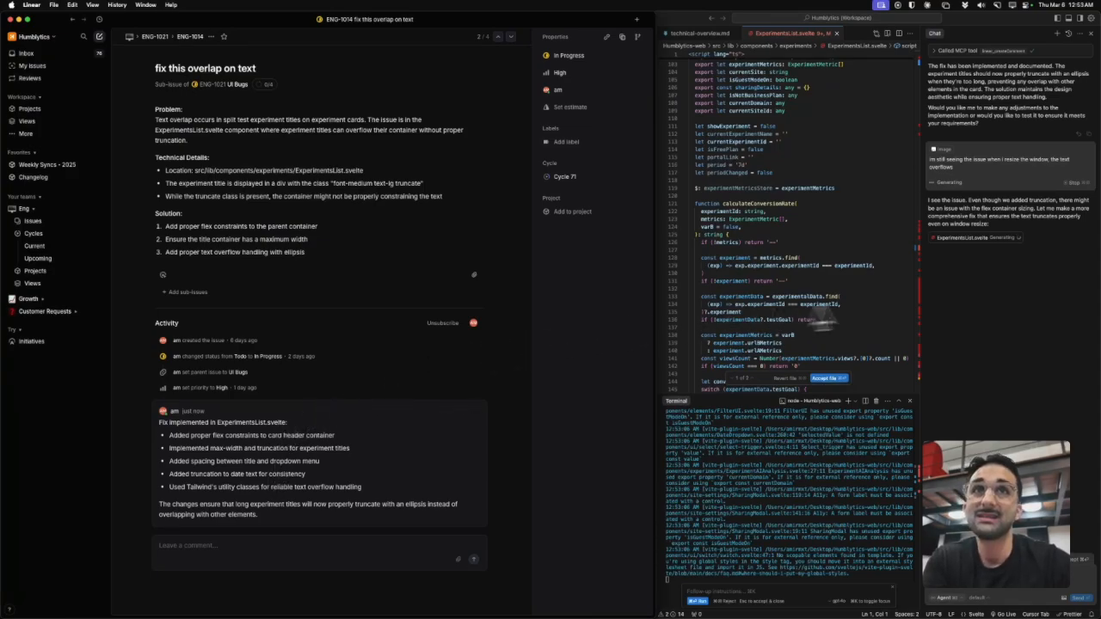
pyautogui.moveTo(998, 330)
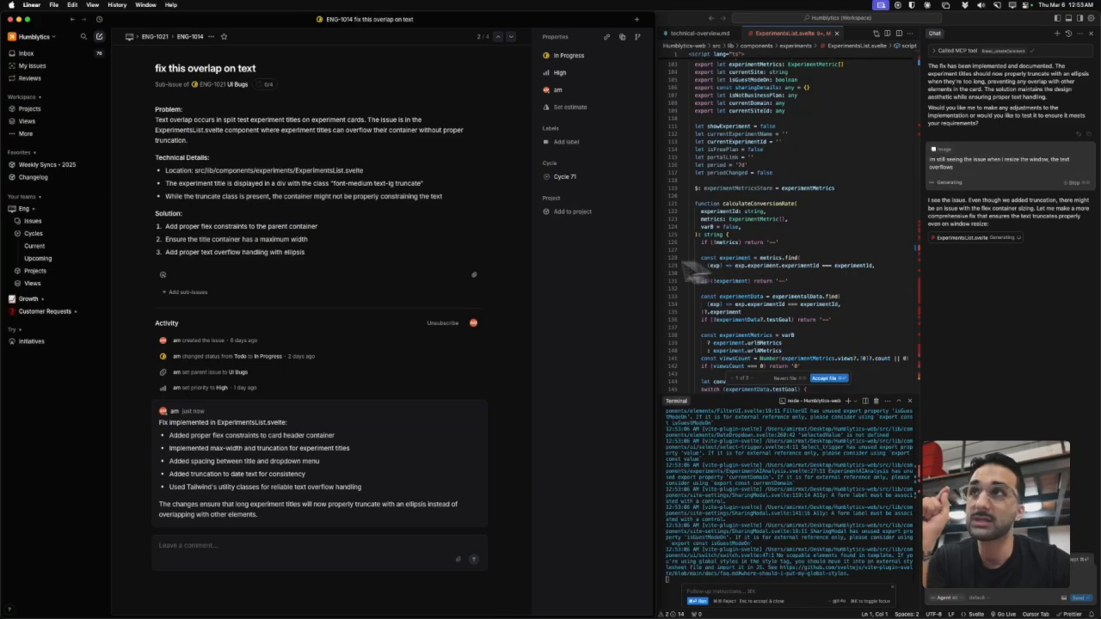
pyautogui.moveTo(468, 278)
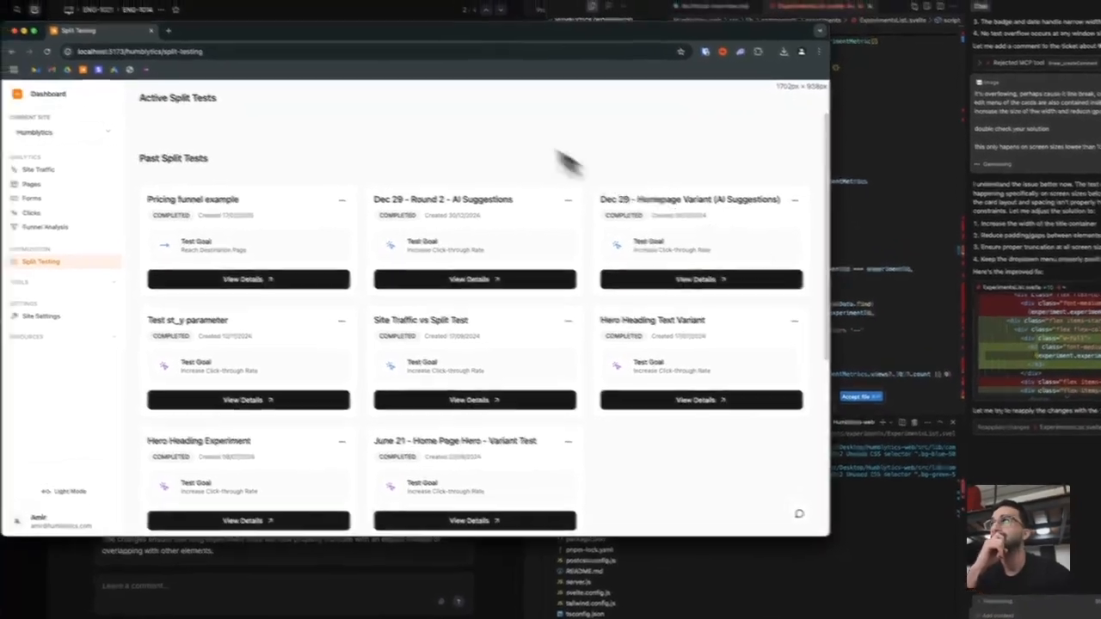
pyautogui.scroll(-3)
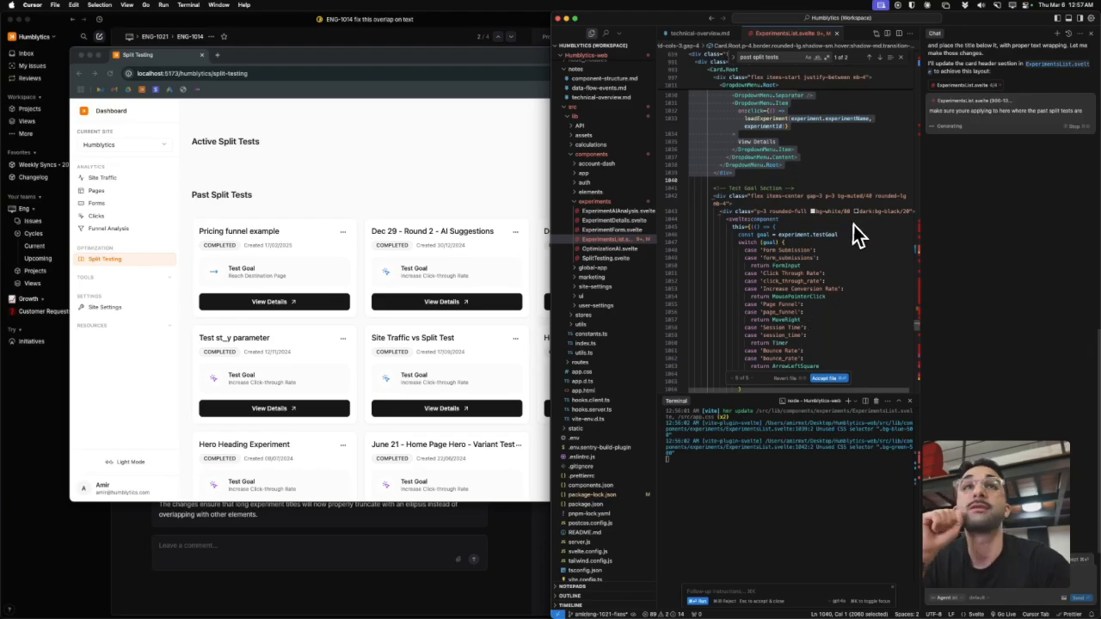
pyautogui.moveTo(912, 275)
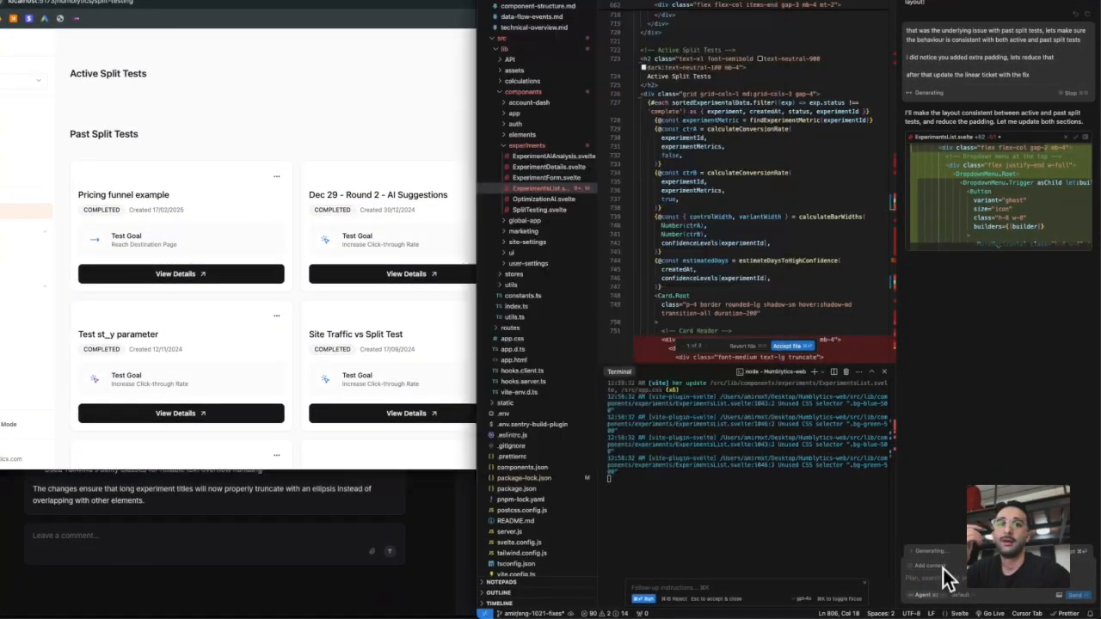
pyautogui.moveTo(990, 461)
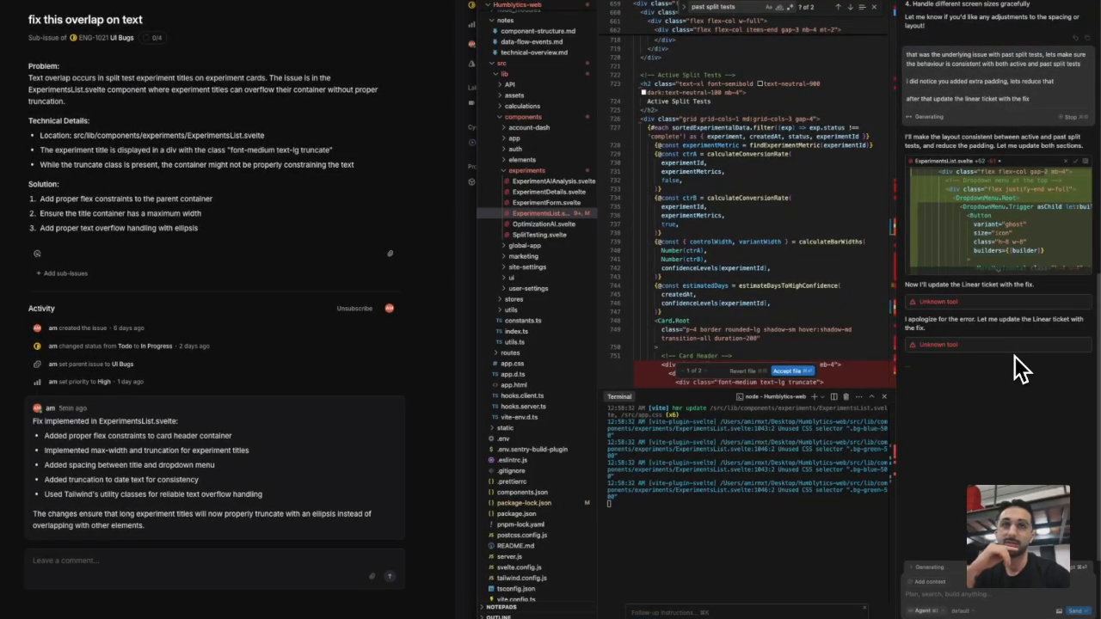
pyautogui.moveTo(984, 356)
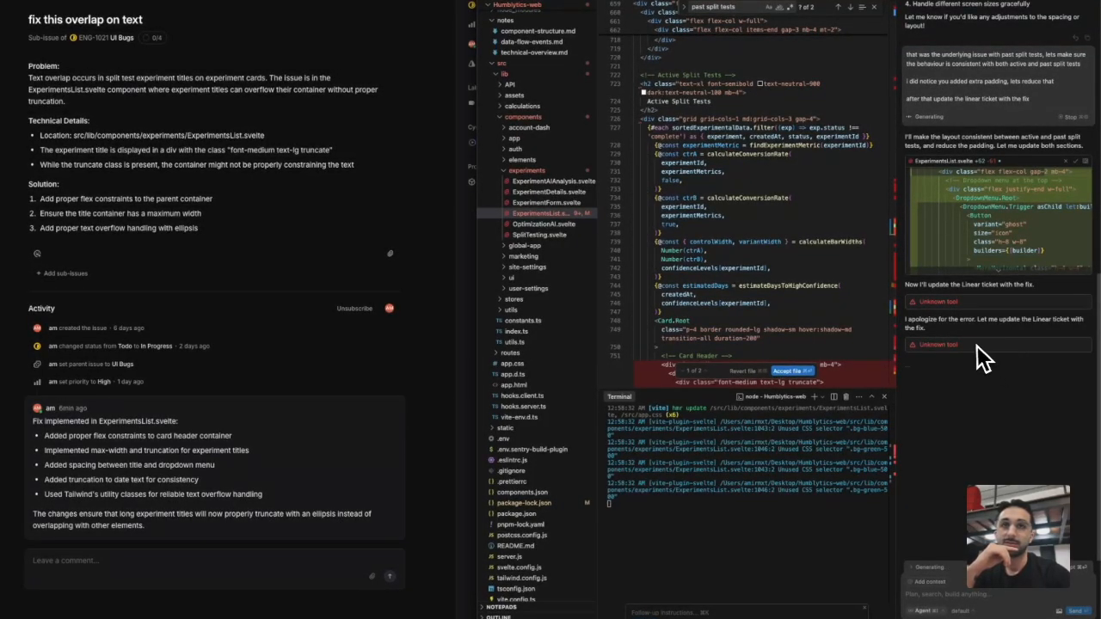
pyautogui.moveTo(1015, 396)
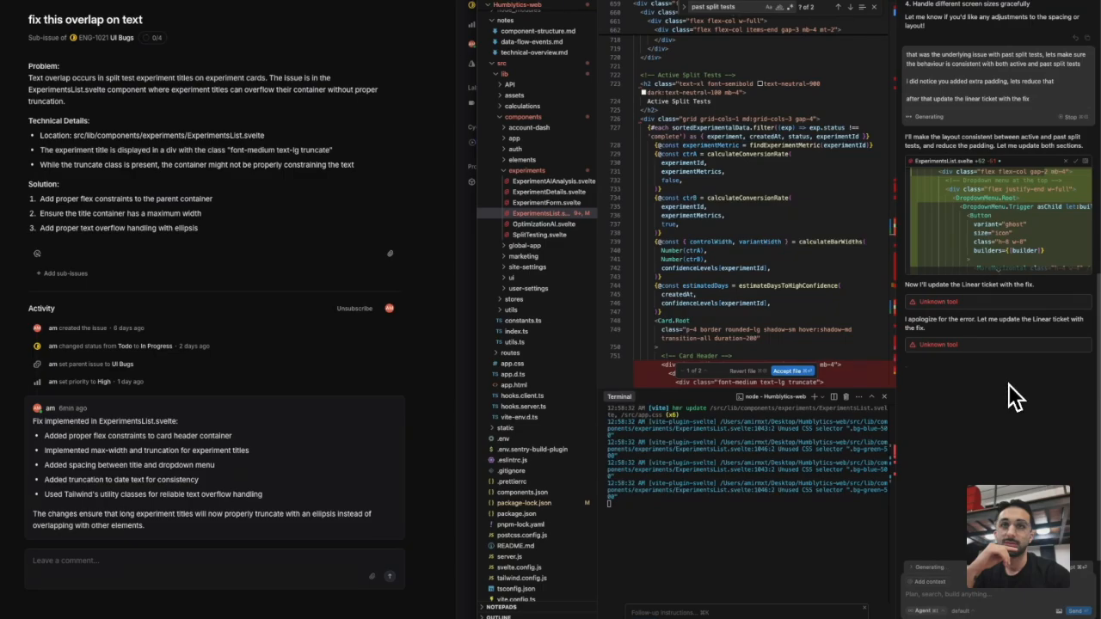